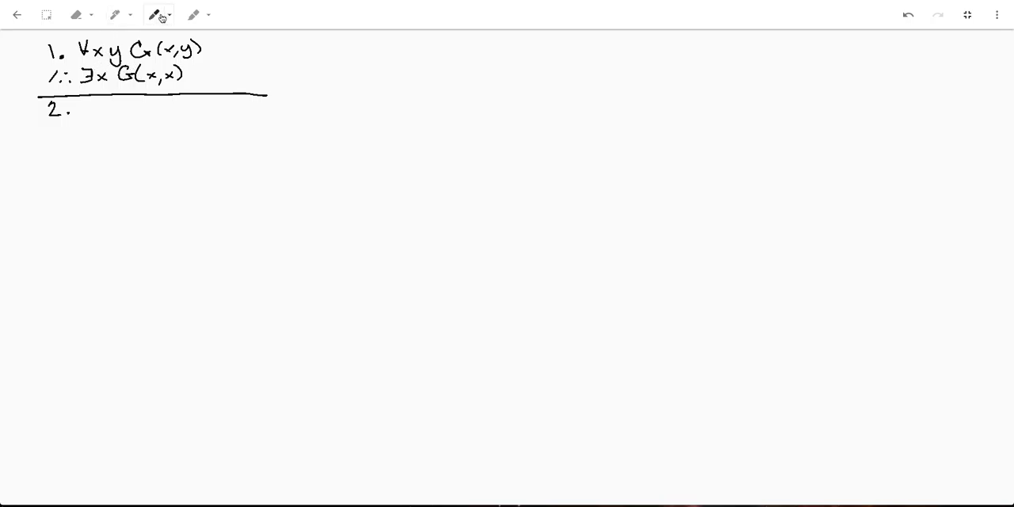
Step: Underline ∃x and (x,x) in the conclusion and (x,y) in the premise in red
{"action": "left_click", "coordinate": [208, 15]}
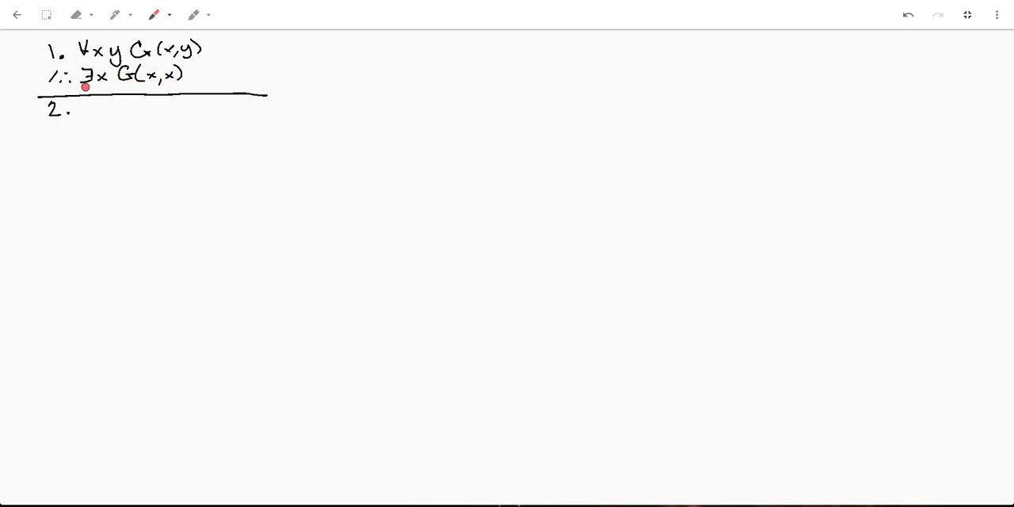
{"action": "left_click_drag", "start_coordinate": [79, 85], "coordinate": [111, 84]}
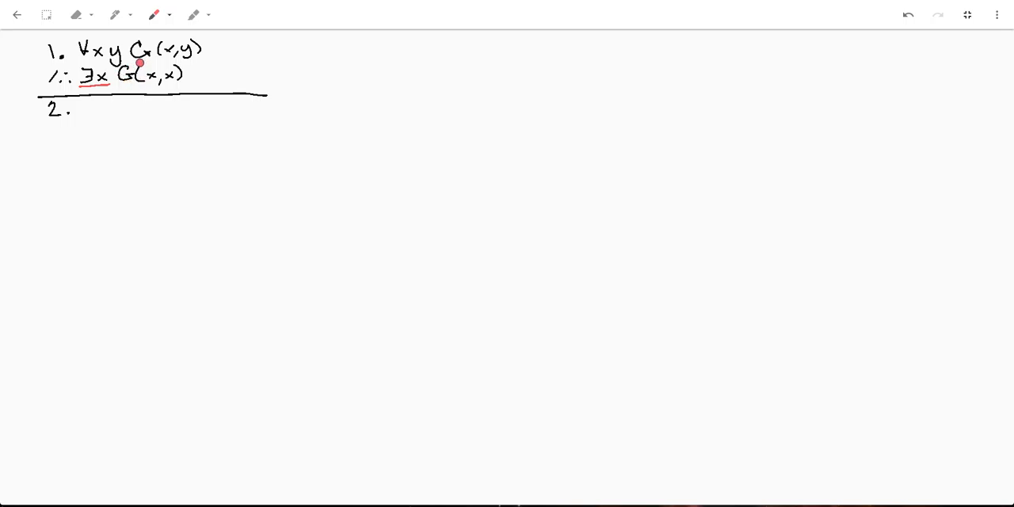
{"action": "mouse_move", "coordinate": [146, 86]}
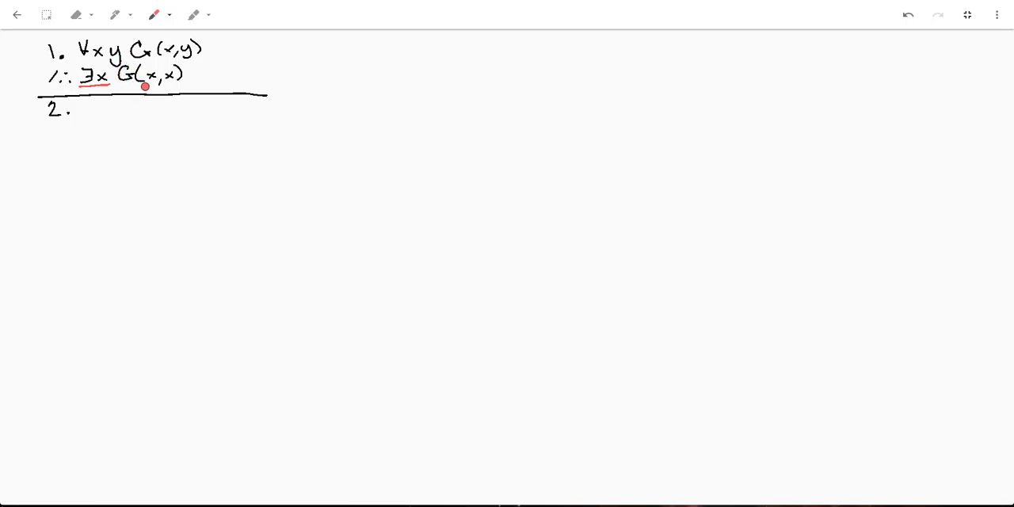
{"action": "left_click_drag", "start_coordinate": [143, 85], "coordinate": [174, 86]}
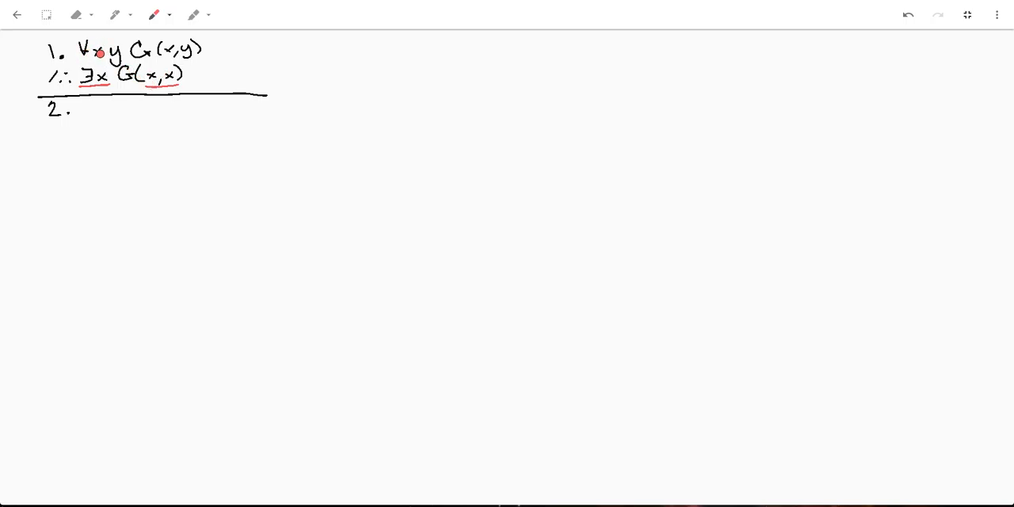
{"action": "left_click_drag", "start_coordinate": [163, 59], "coordinate": [194, 60]}
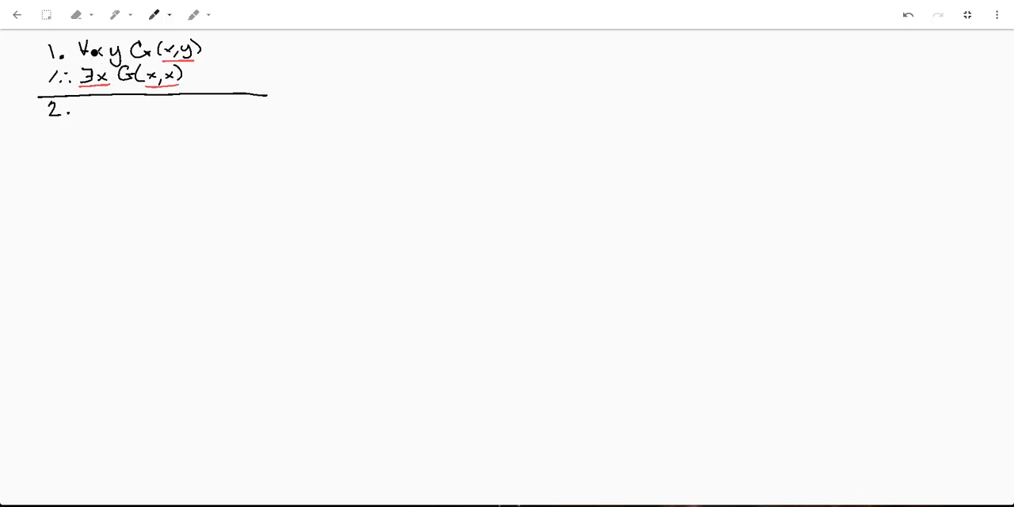
Step: Circle the ∀ quantifier in the premise in red
{"action": "left_click", "coordinate": [168, 14]}
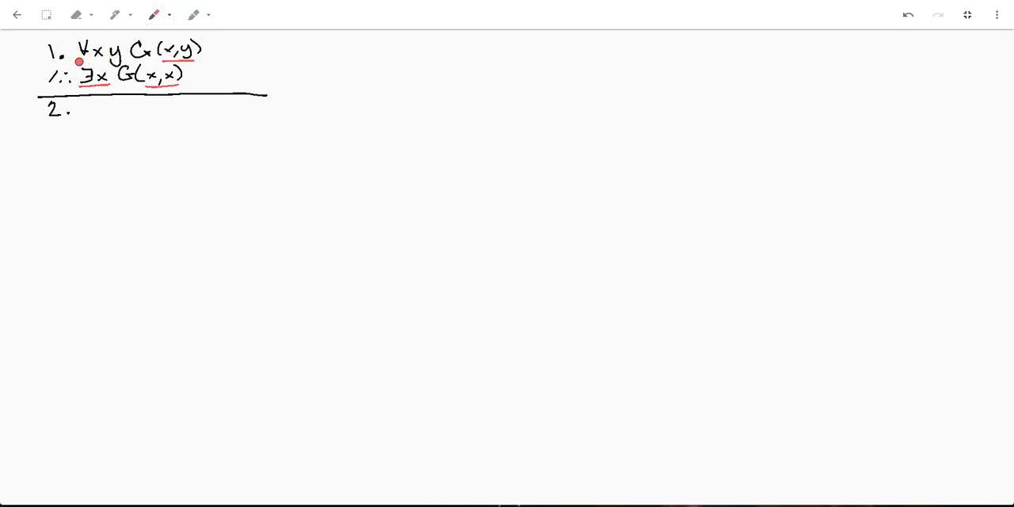
{"action": "left_click_drag", "start_coordinate": [83, 41], "coordinate": [83, 59]}
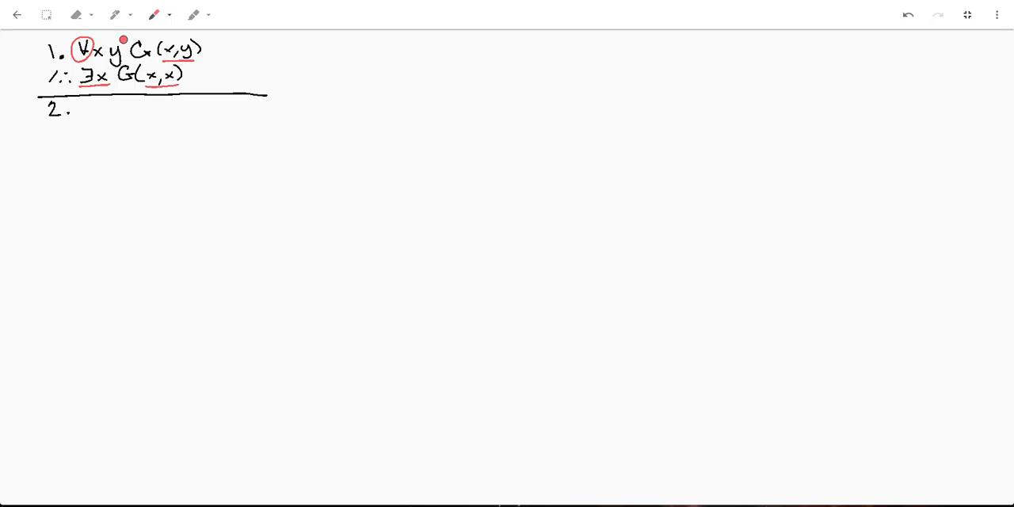
{"action": "left_click", "coordinate": [154, 15]}
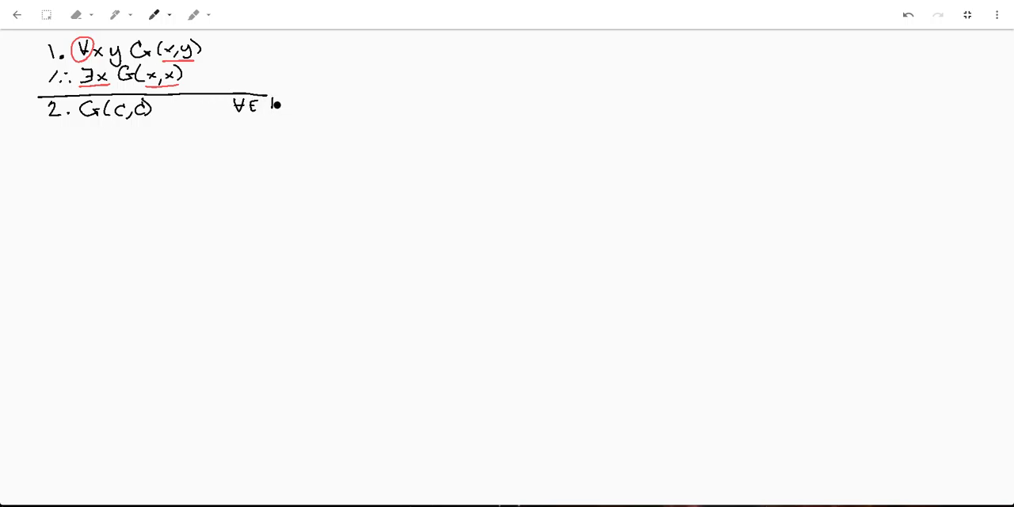
Step: Add the substitution note '1 c/x' to line 2's ∀E justification
{"action": "type", "text": "1 c/x c/y"}
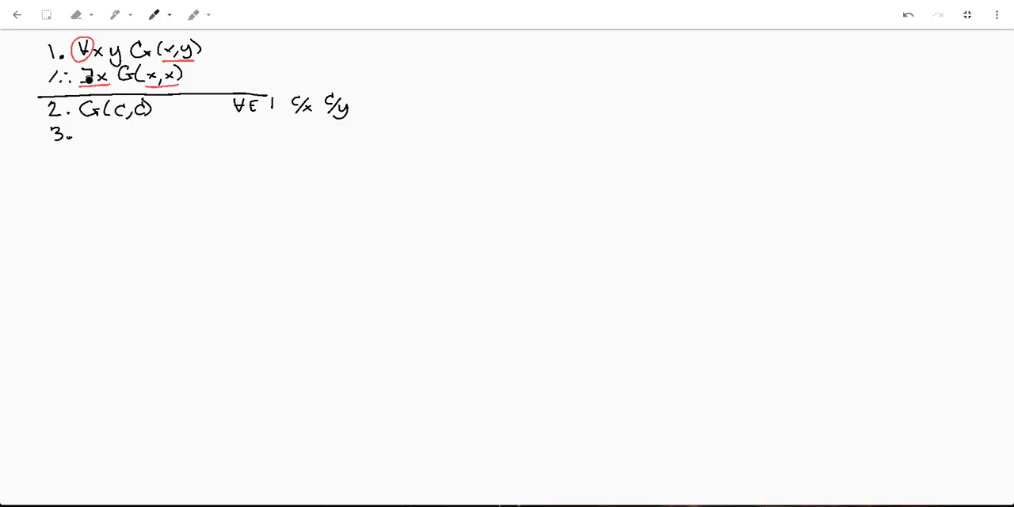
Step: Handwrite ∃x G(x,x) on line 3 with justification ∃I 2
{"action": "left_click", "coordinate": [83, 143]}
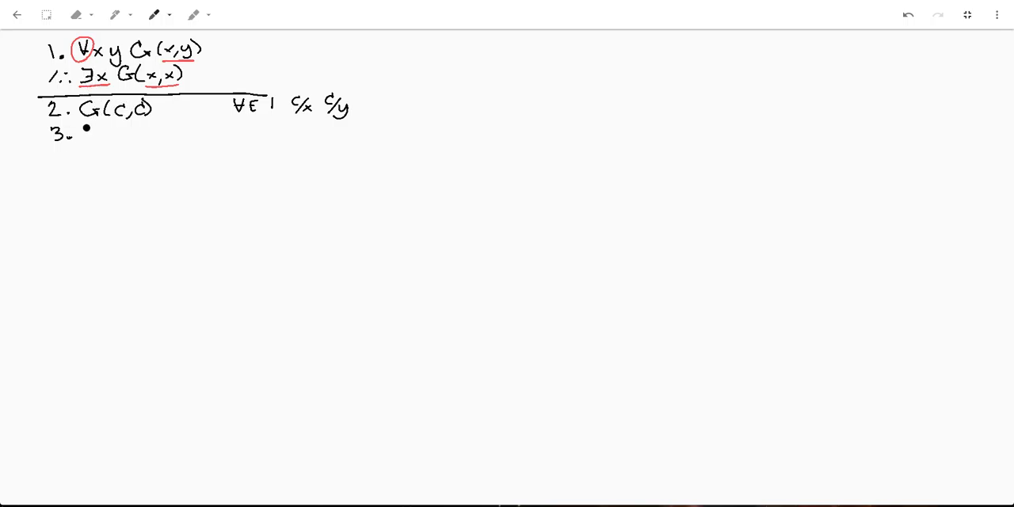
{"action": "type", "text": "∃x G(x,x"}
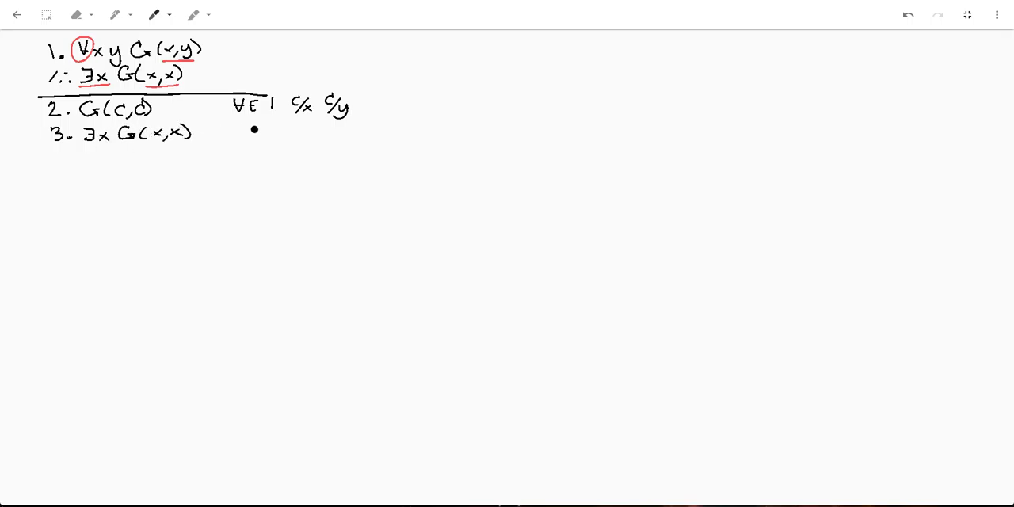
{"action": "type", "text": "∃I"}
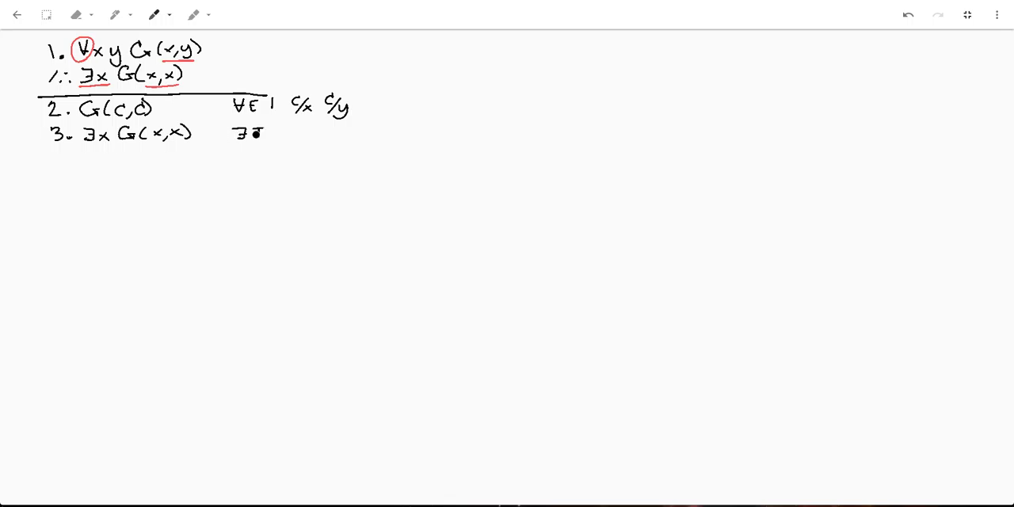
{"action": "type", "text": "∃I 2 x/c □"}
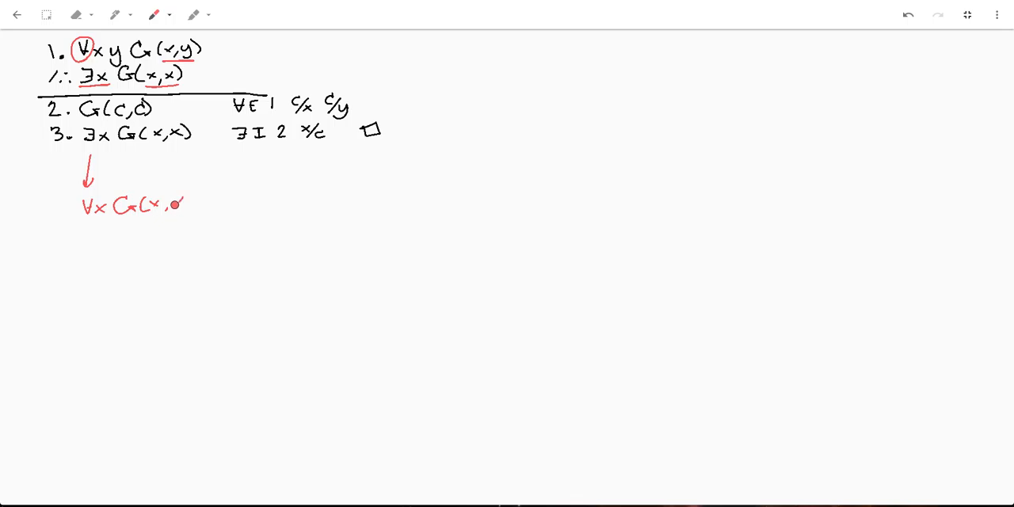
Step: Finish the red formula below line 3 so it reads ∀x G(x,x)
{"action": "type", "text": "x)"}
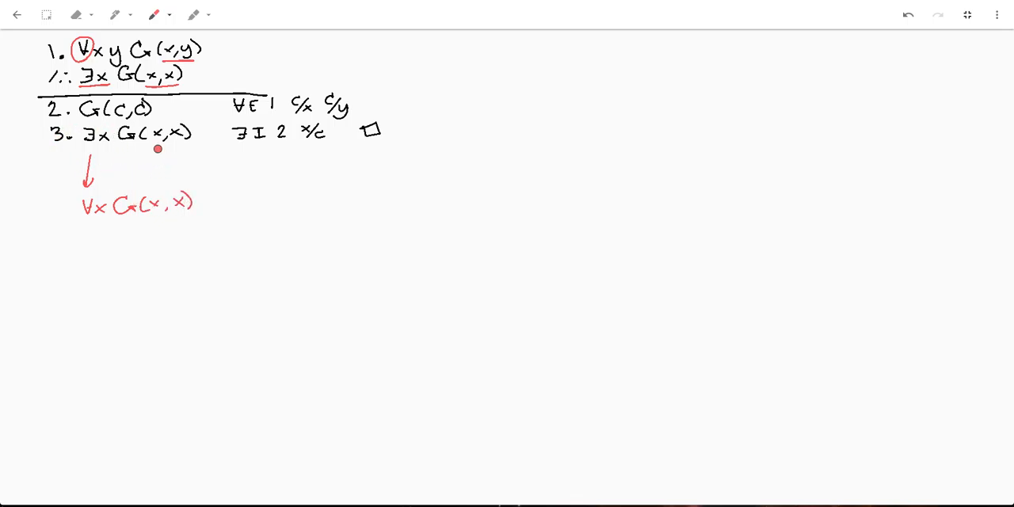
{"action": "mouse_move", "coordinate": [190, 145]}
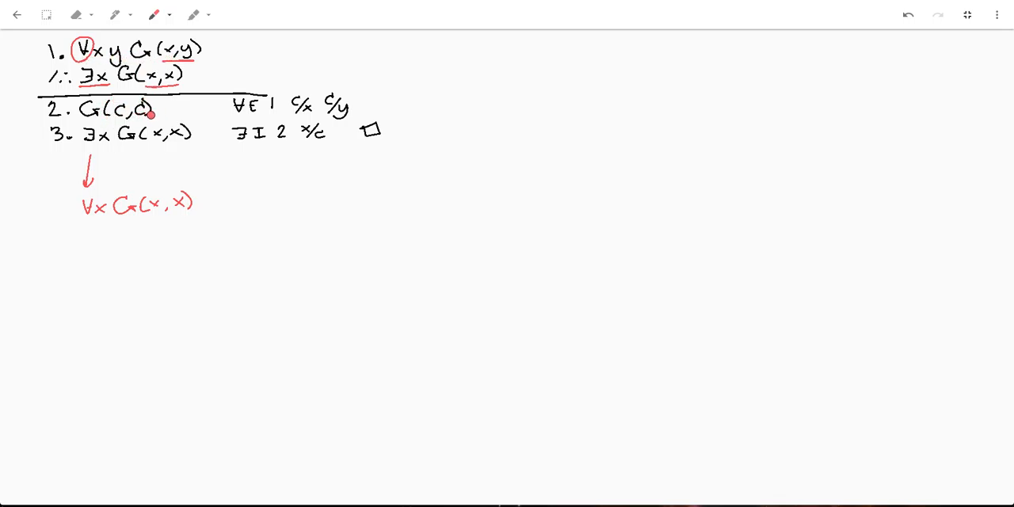
{"action": "mouse_move", "coordinate": [107, 199]}
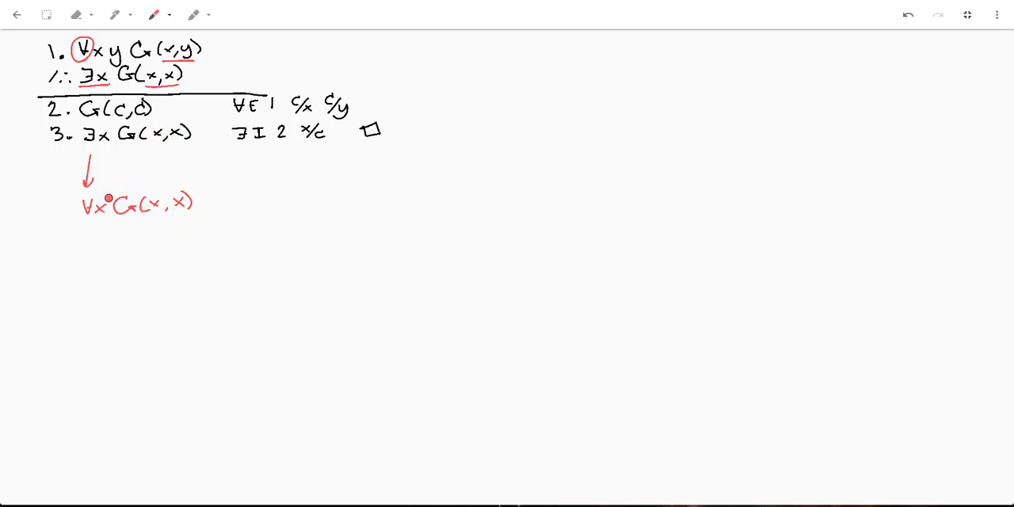